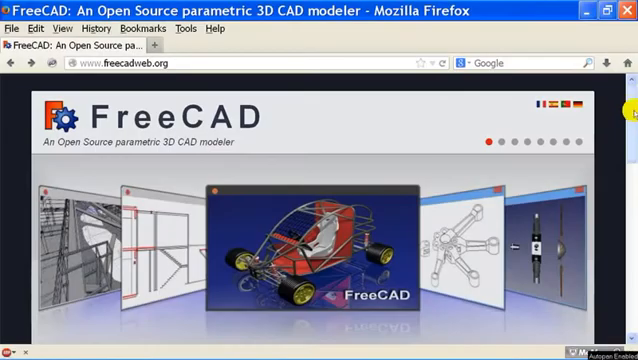
From the FreeCAD homepage reach the Download page and follow the Windows installer link to SourceForge.
scroll(down, 3)
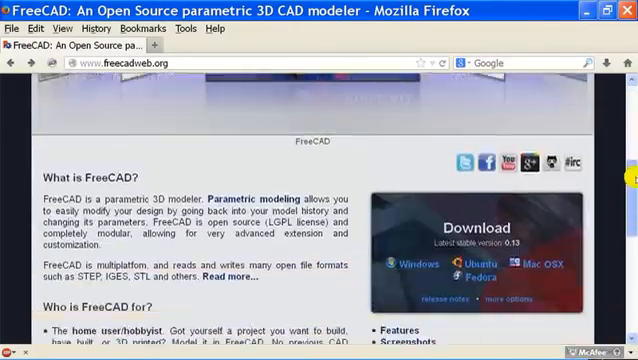
scroll(down, 3)
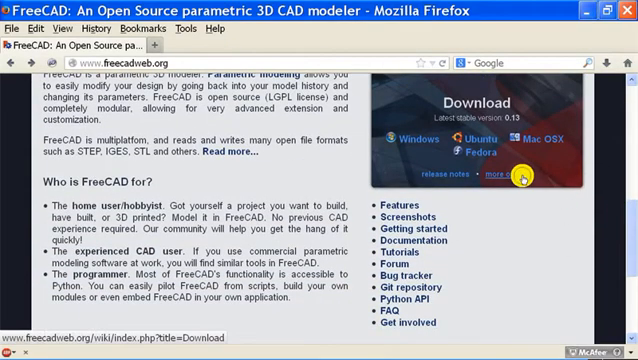
click(508, 176)
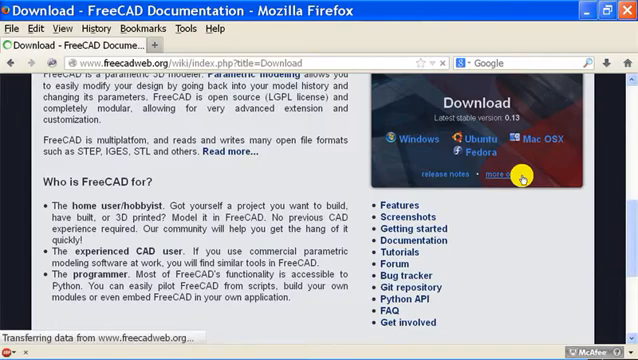
click(492, 176)
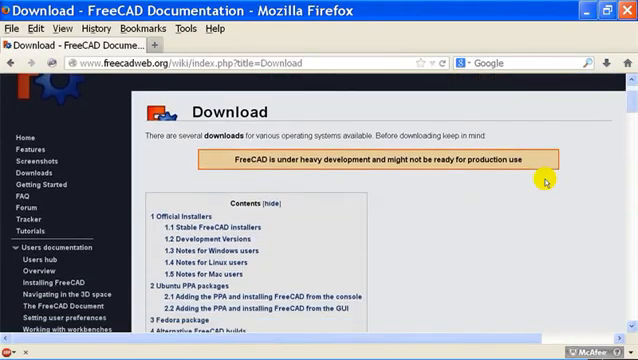
scroll(down, 3)
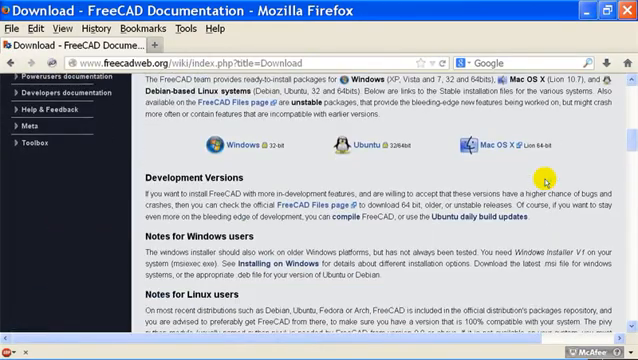
click(320, 204)
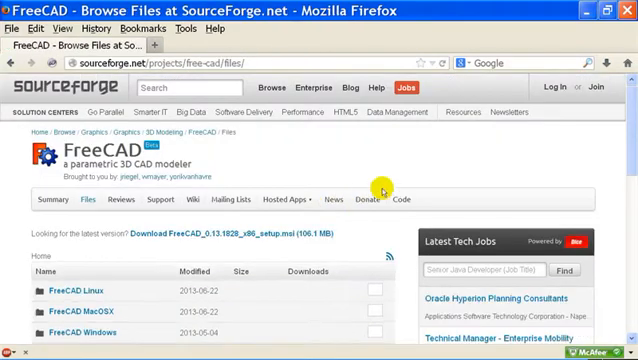
scroll(down, 3)
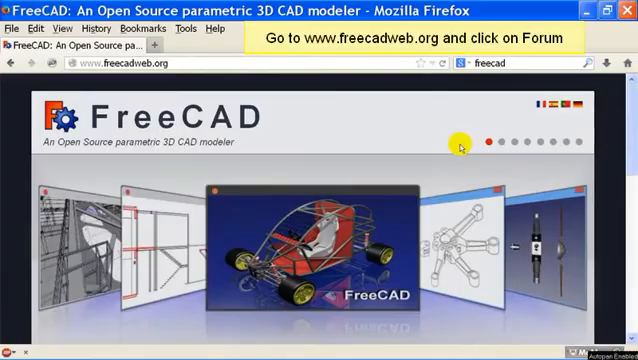
Enter the FreeCAD user forum and read the 'Read first' guidance topic.
scroll(down, 3)
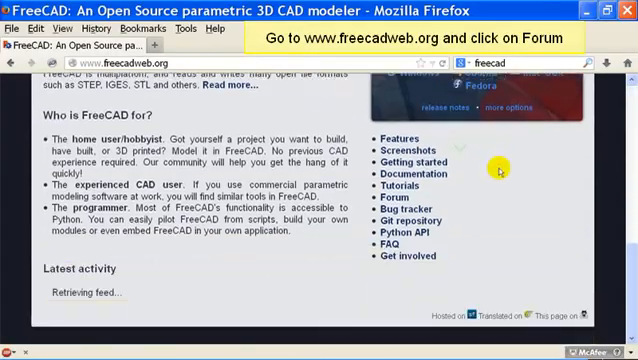
click(402, 188)
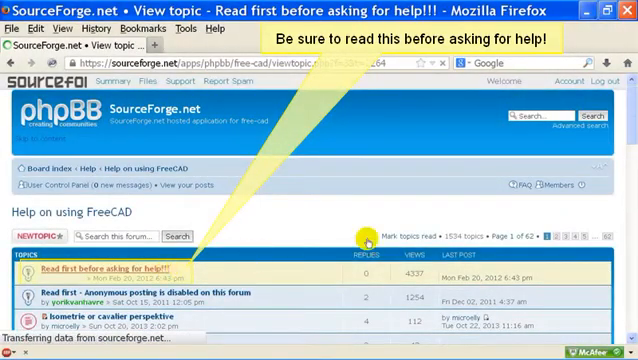
click(100, 268)
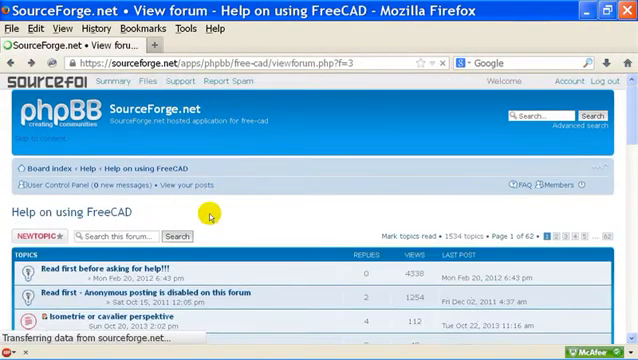
Start a new topic in the Help on using FreeCAD board.
click(36, 236)
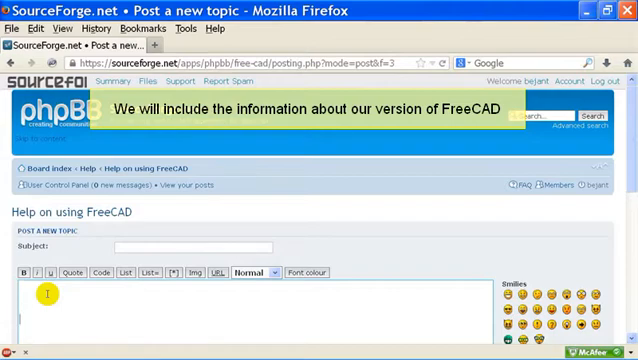
scroll(down, 3)
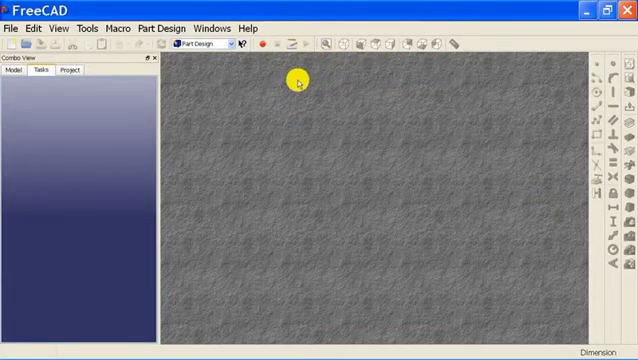
Copy FreeCAD's version and system details from the About dialog and close it.
click(256, 28)
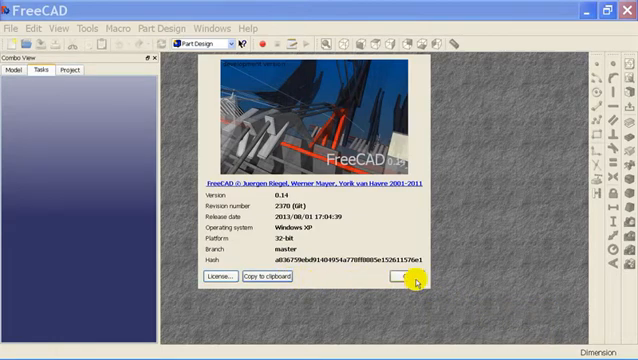
click(400, 276)
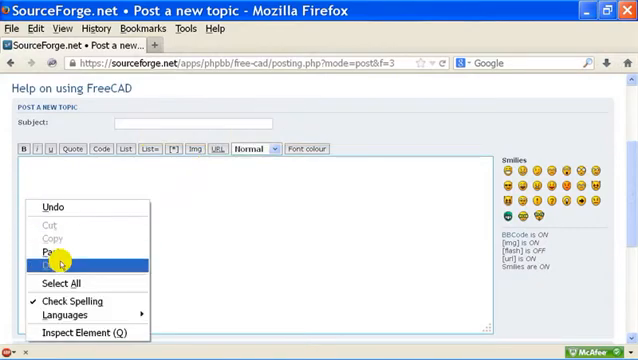
Paste the copied FreeCAD version details into the post message body.
click(52, 260)
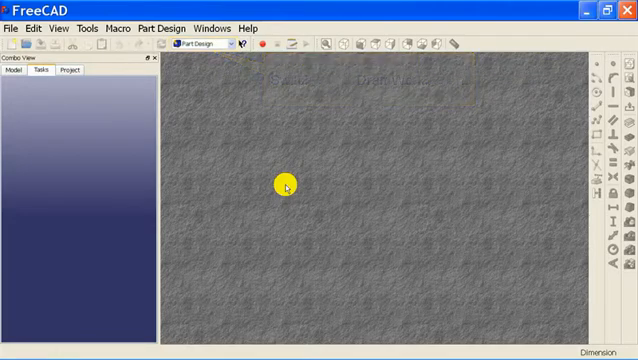
Activate the Draft workbench, review its Import/Export preferences and close the dialog.
click(230, 44)
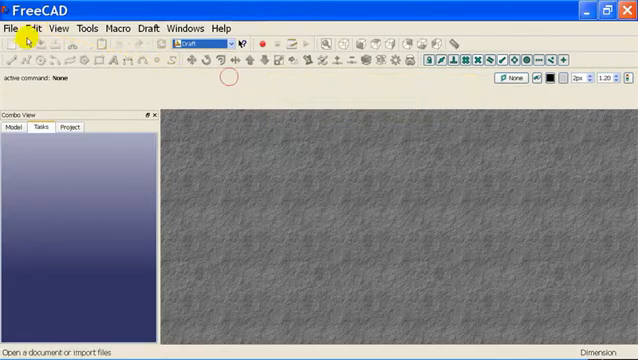
click(34, 28)
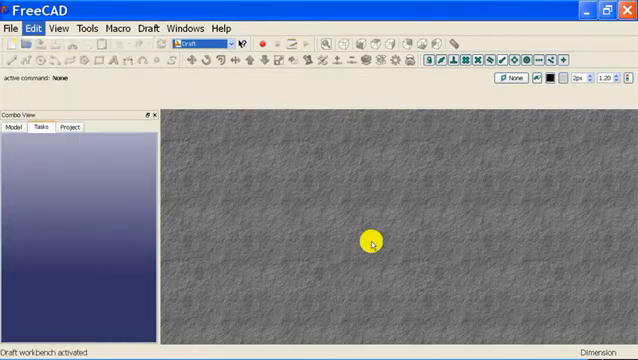
click(34, 28)
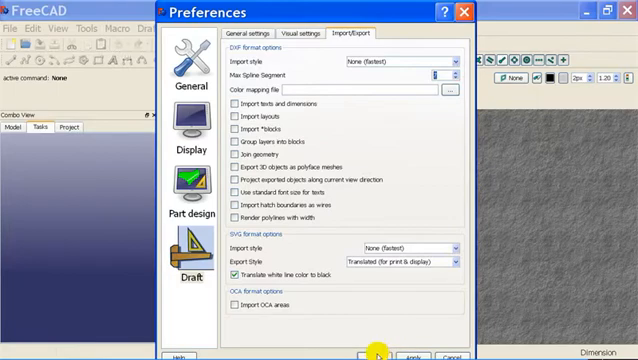
click(378, 356)
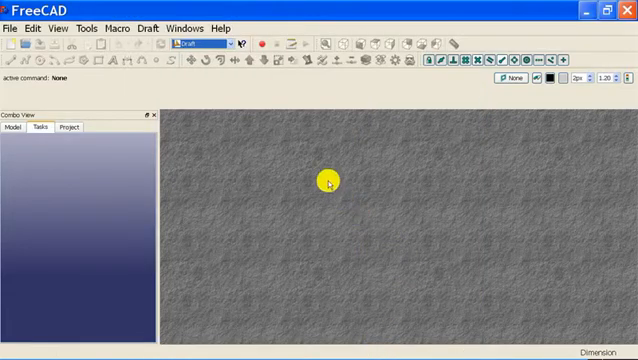
mouse_move(176, 124)
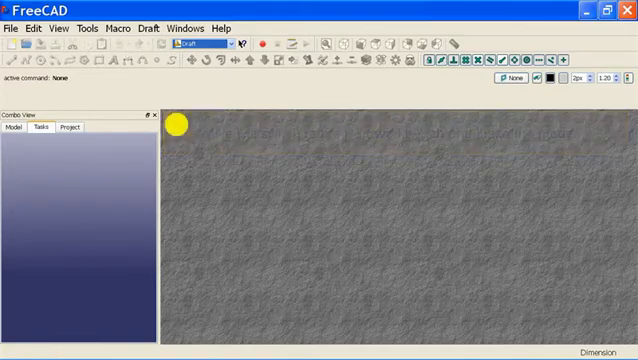
Activate the Part workbench, start a new document with a Box and show it axonometrically.
click(230, 44)
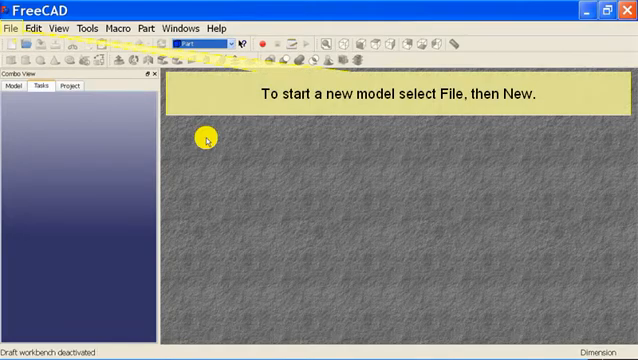
click(12, 28)
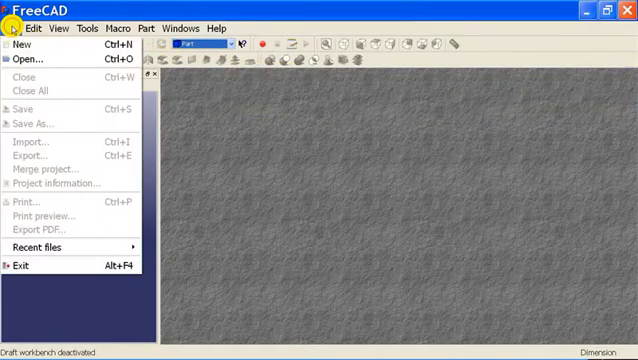
click(24, 44)
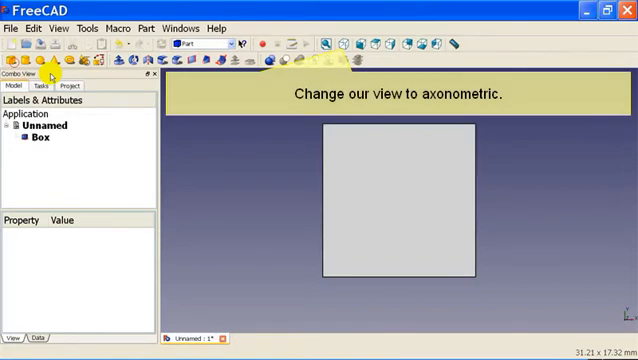
click(344, 44)
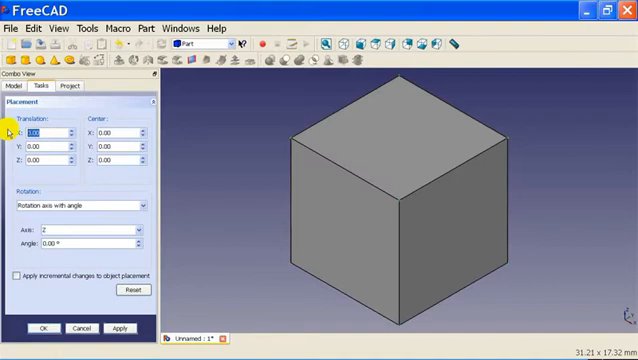
Translate the second box, Box001, by 5 mm so it overlaps the first.
text(5)
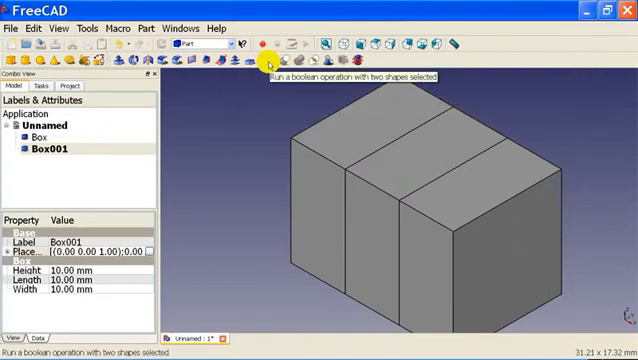
Begin a Part Boolean operation on the selected Box and Box001.
click(262, 58)
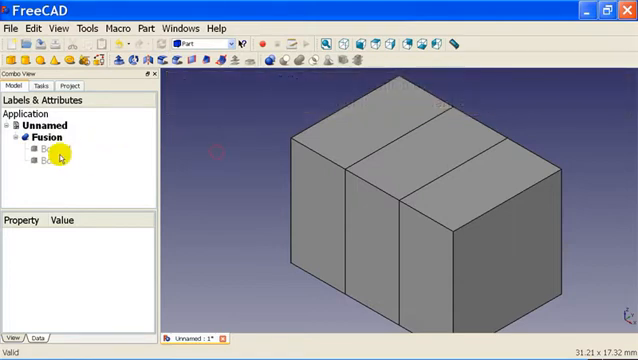
Orbit the Fusion to inspect its three split front faces, then return to isometric view.
click(48, 148)
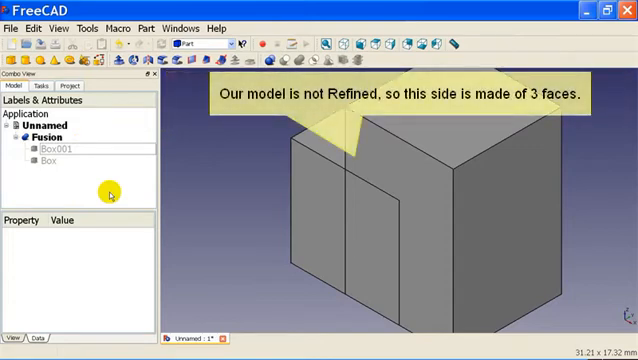
mouse_move(144, 192)
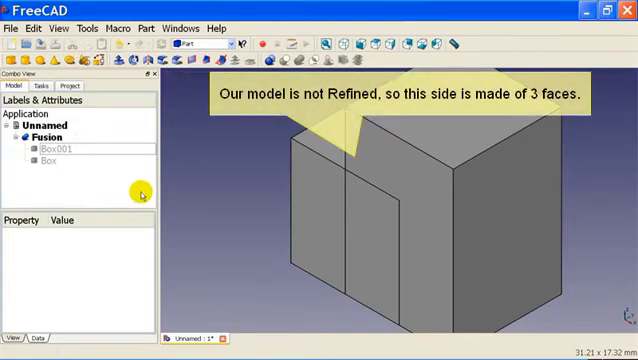
mouse_move(188, 184)
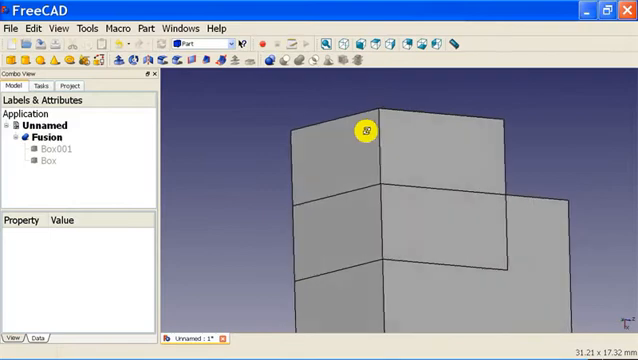
drag(366, 132, 330, 84)
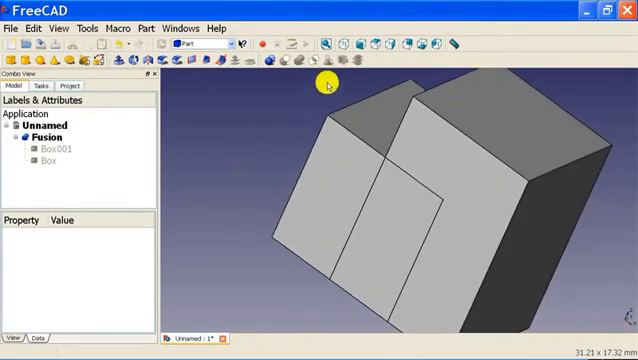
click(328, 44)
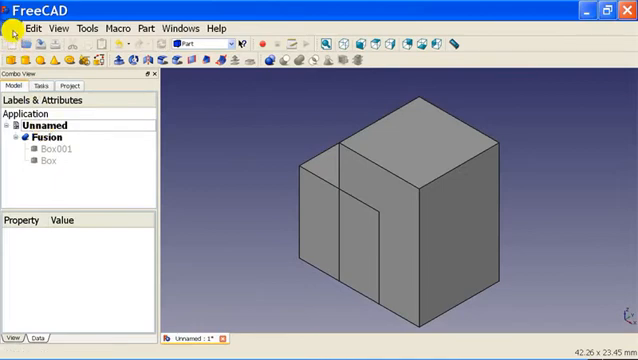
Start a new document Unnamed1 with a Part Box shown in isometric view.
click(14, 28)
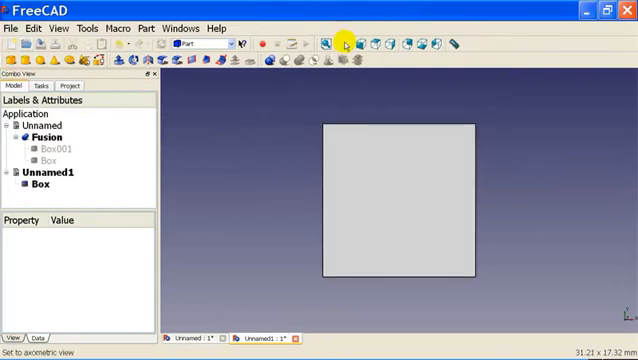
click(344, 44)
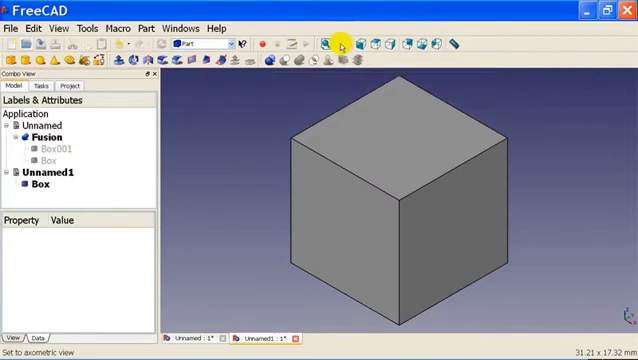
click(36, 28)
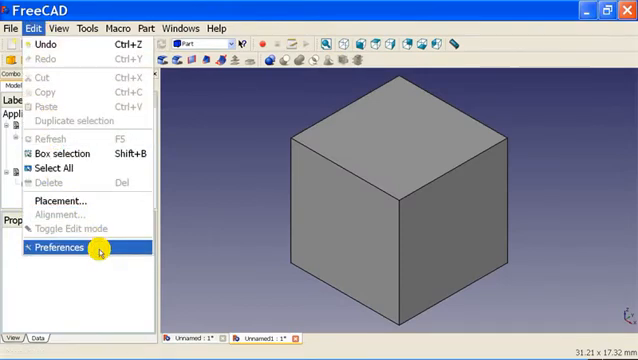
Enable automatic refine and check of the model after boolean operations in Part design preferences.
click(62, 248)
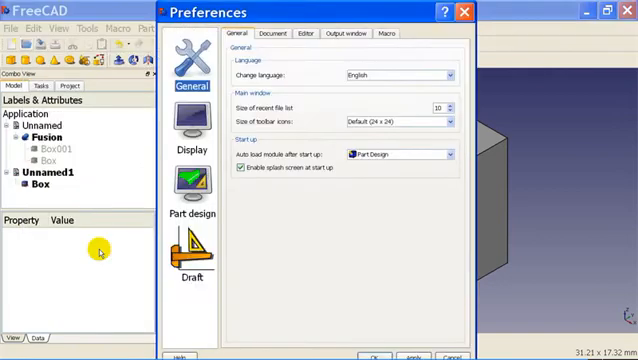
click(190, 180)
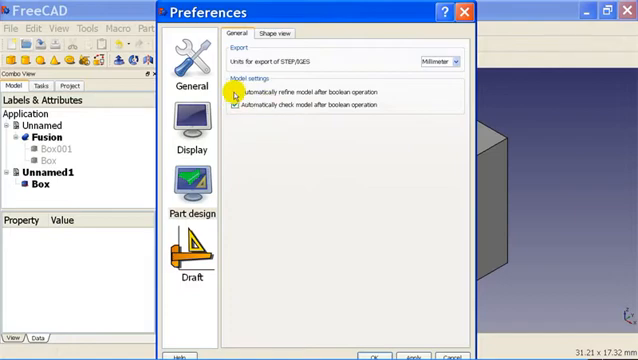
click(232, 92)
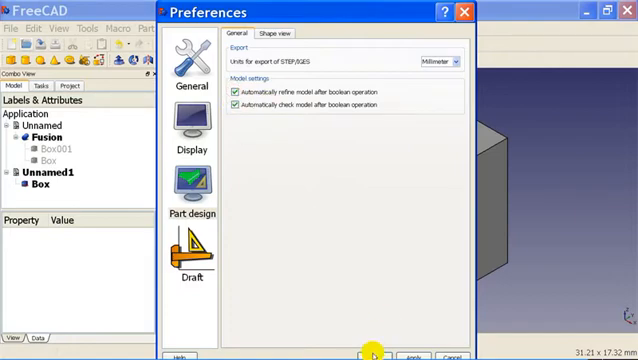
click(372, 356)
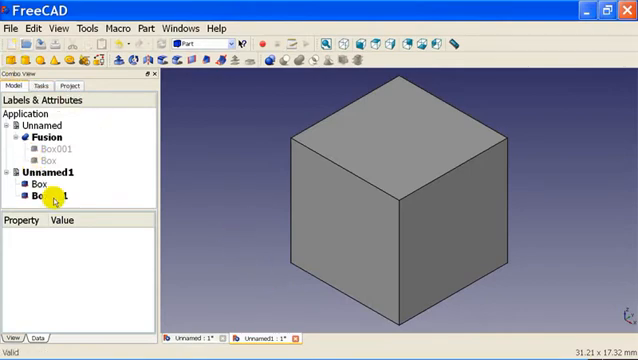
Offset Box001 by 5 and fuse it with Box into one seamless Fusion.
click(40, 196)
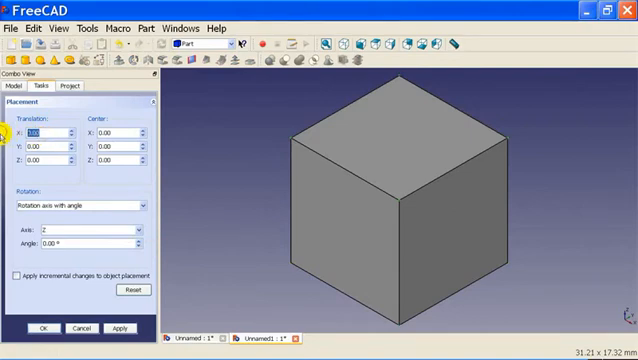
text(5)
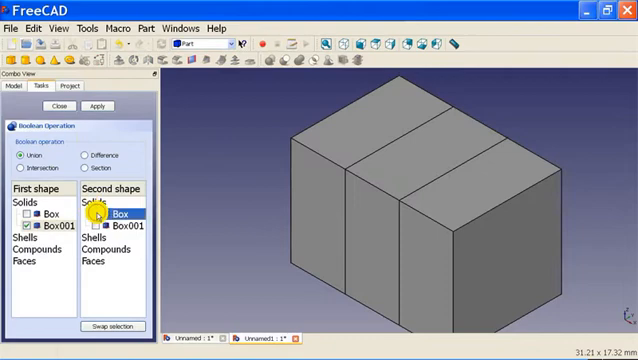
click(68, 106)
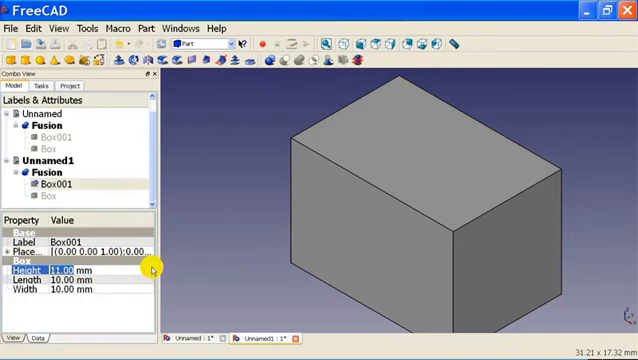
Set Box001 height to 15 mm and inspect the stepped Fusion for split faces.
text(15.00)
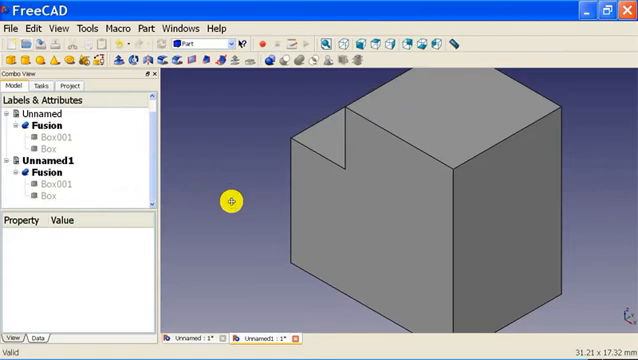
drag(230, 200, 364, 168)
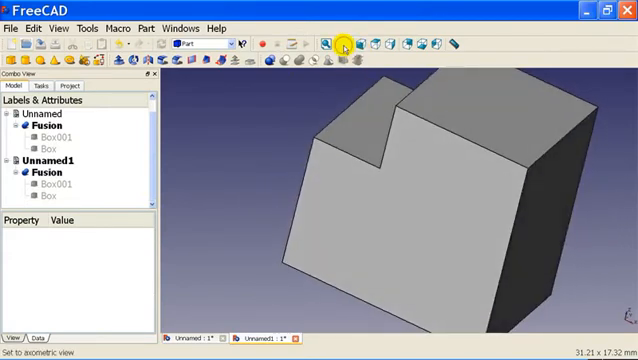
click(322, 44)
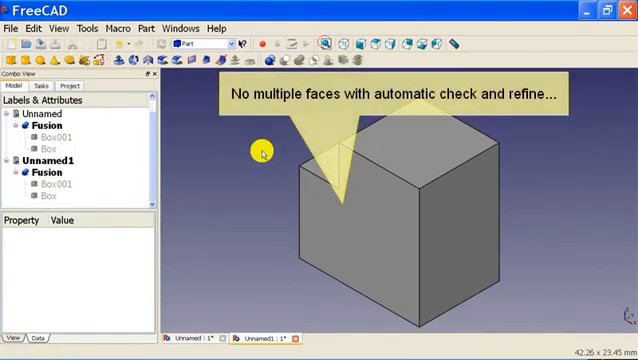
mouse_move(248, 252)
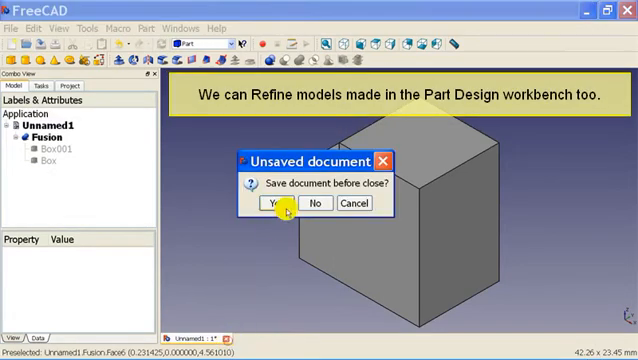
Close without saving, switch to Part Design and start a sketch on the XY plane.
click(288, 204)
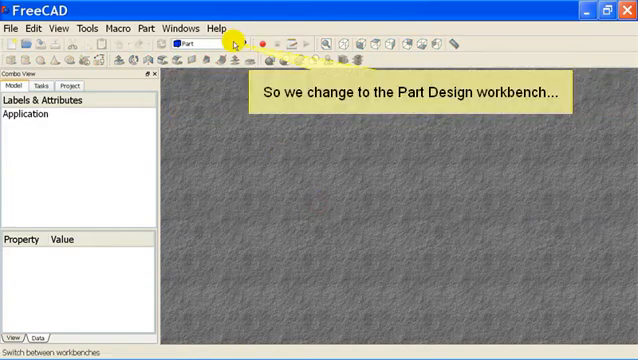
click(196, 44)
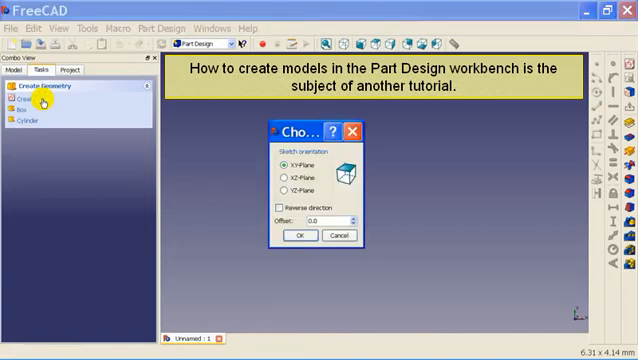
click(296, 232)
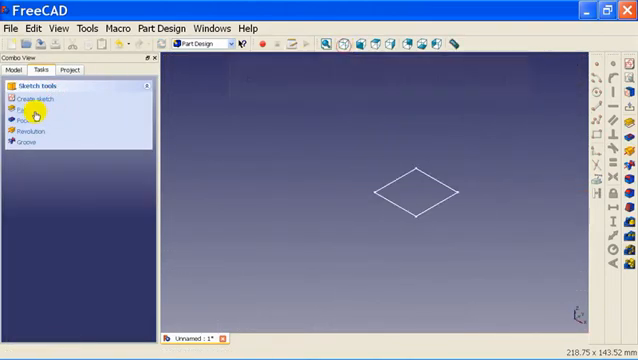
Pad the sketch, then sketch a square on the pad's top face and pad it too.
click(26, 120)
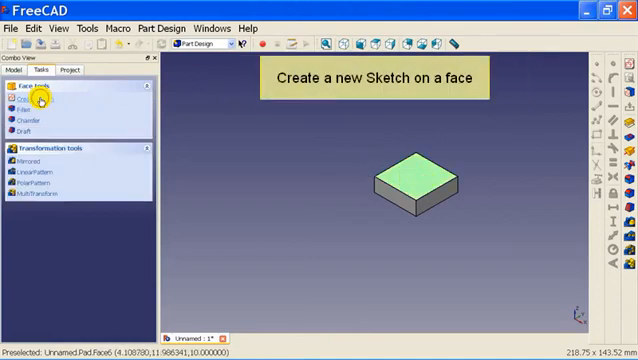
click(30, 100)
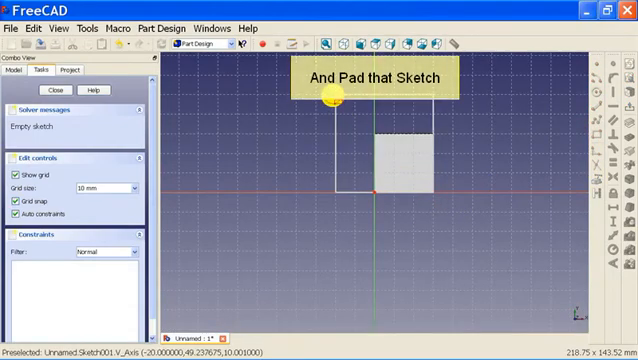
click(44, 90)
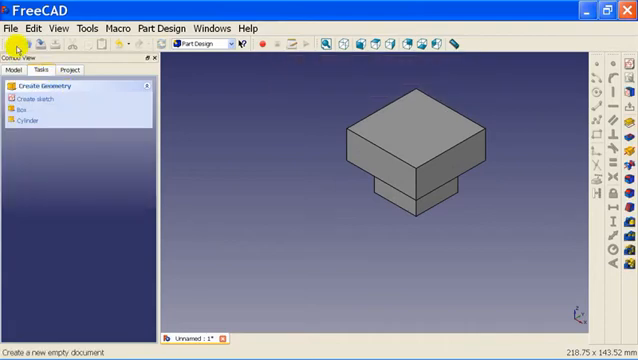
Start another new document with a sketch on the XY plane.
click(12, 28)
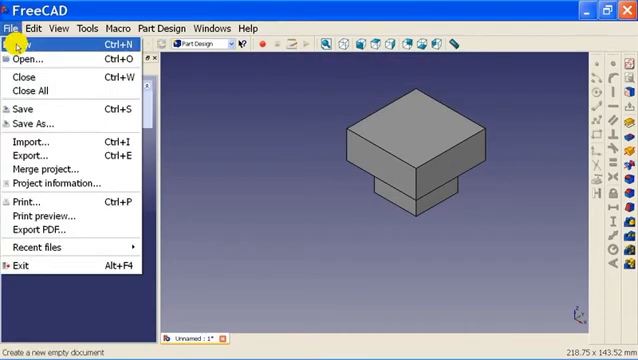
click(22, 48)
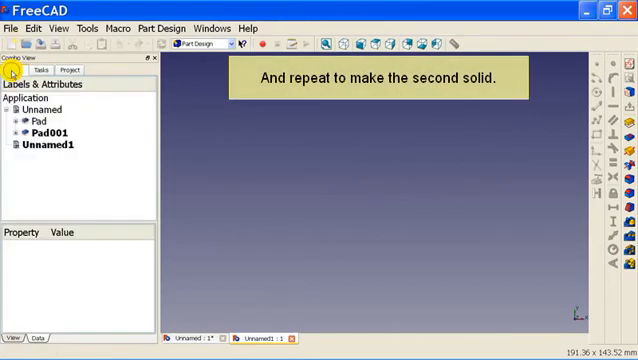
click(32, 68)
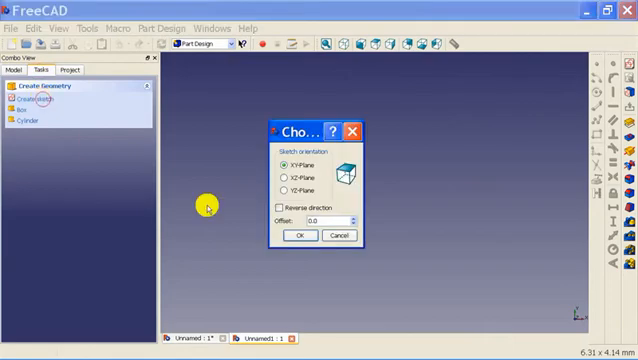
click(298, 234)
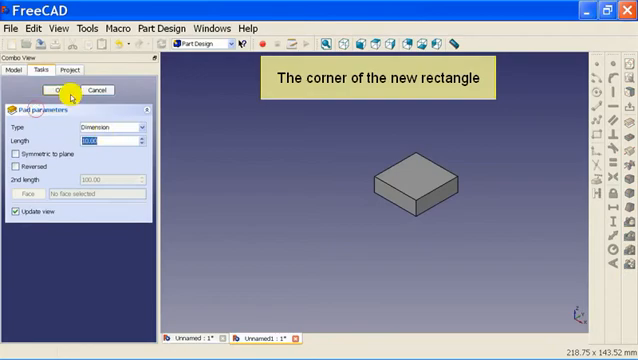
Pad the first block and start a corner-aligned rectangle sketch on its top face.
click(64, 90)
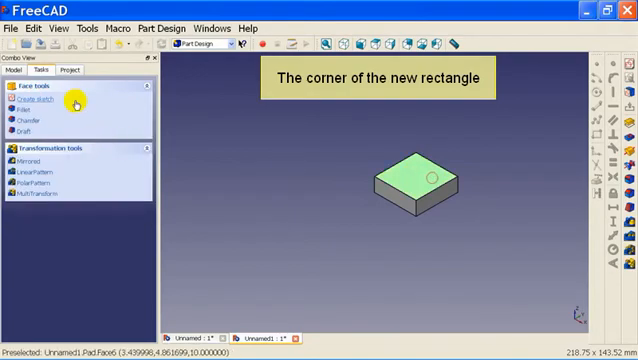
click(40, 100)
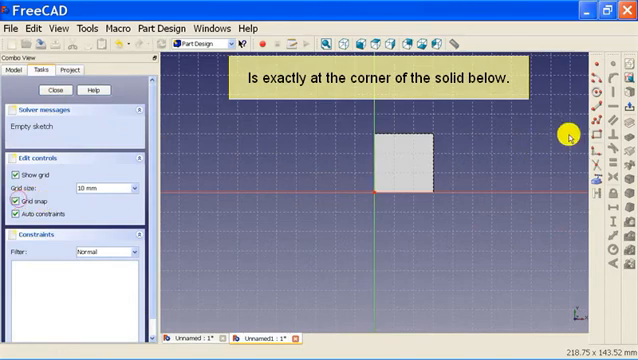
mouse_move(440, 192)
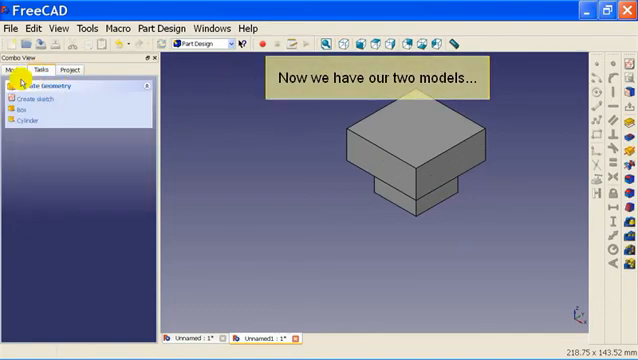
Run Check Geometry on Pad001 of the first document from the Part workbench.
click(18, 70)
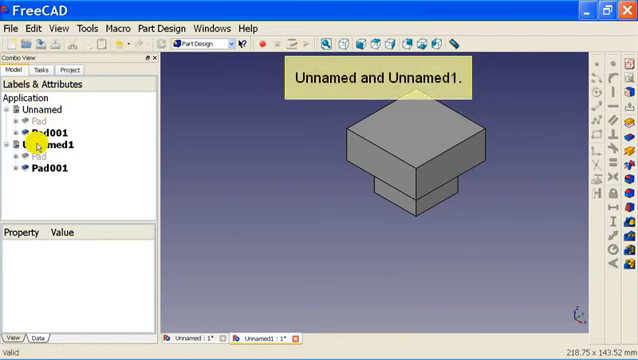
click(48, 132)
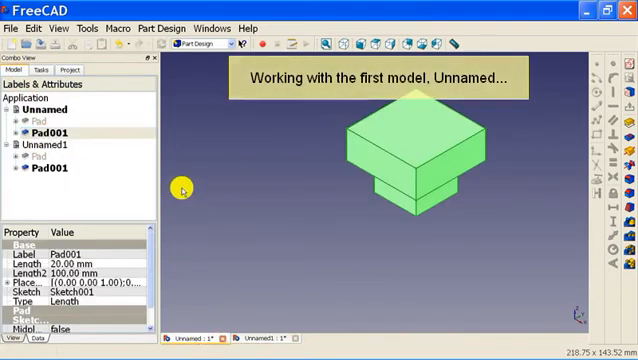
click(208, 44)
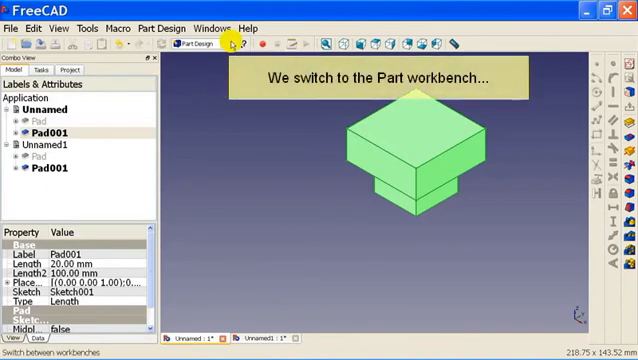
click(204, 44)
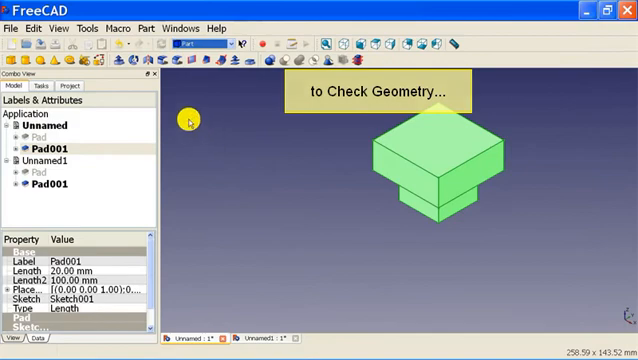
click(92, 28)
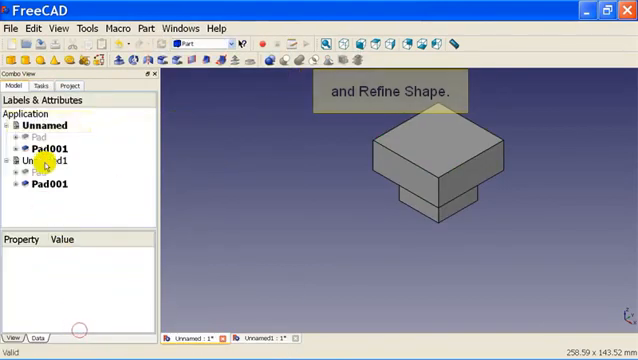
Refine Pad001's shape into Pad002 with the stacked faces merged.
click(44, 150)
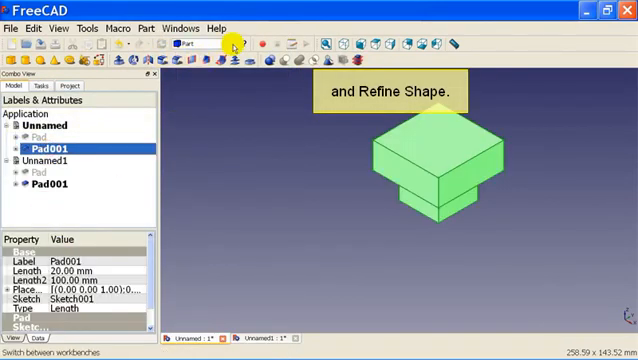
click(200, 44)
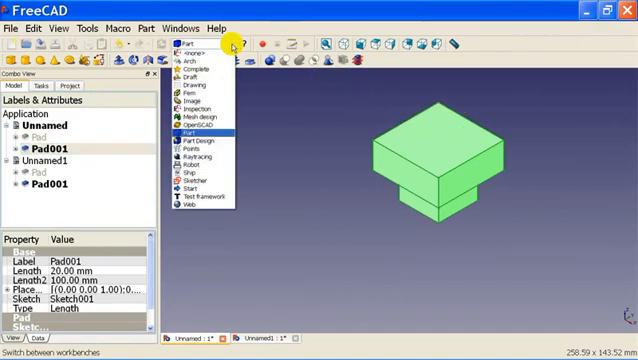
click(188, 132)
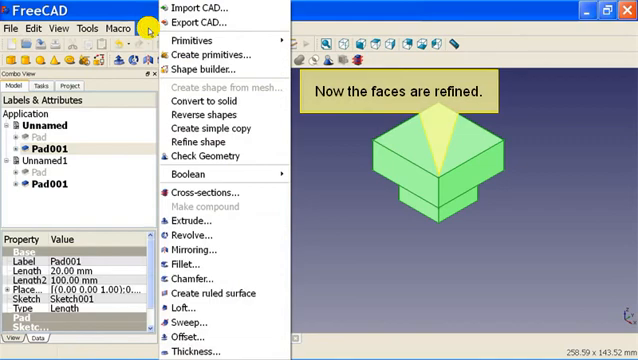
click(208, 146)
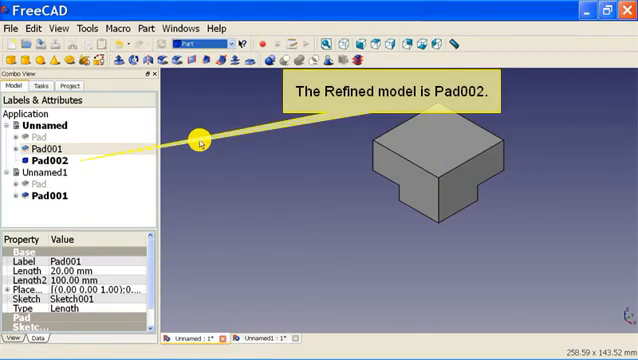
Show the dependency graph of the Unnamed document from the Tools menu.
click(92, 28)
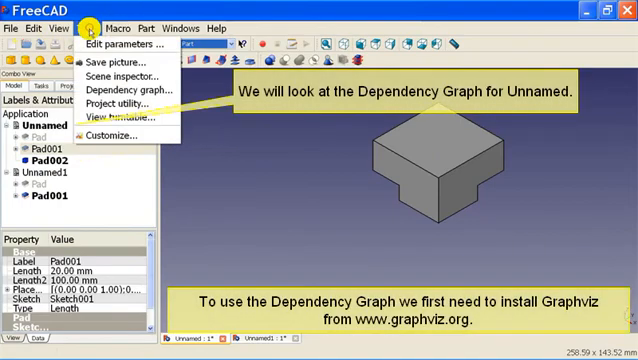
mouse_move(118, 88)
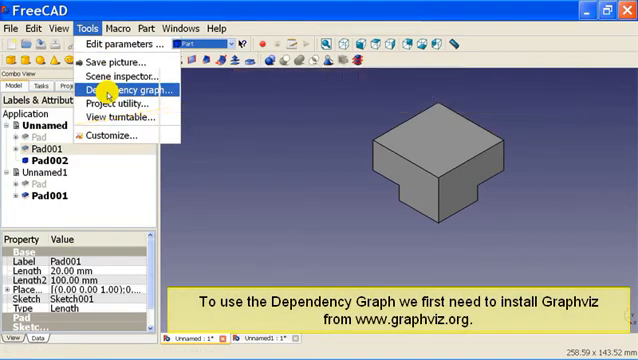
click(122, 88)
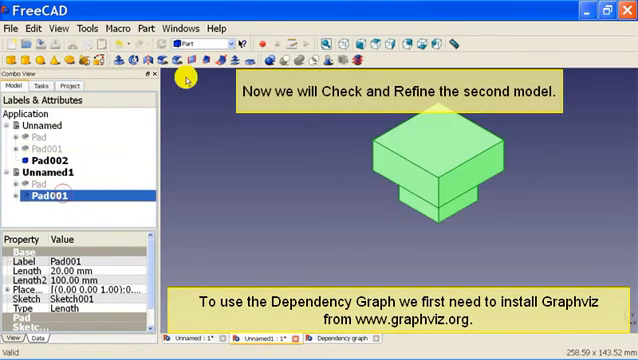
Check and refine Unnamed1's Pad001 into refine_Pad001 using the OpenSCAD workbench.
click(210, 44)
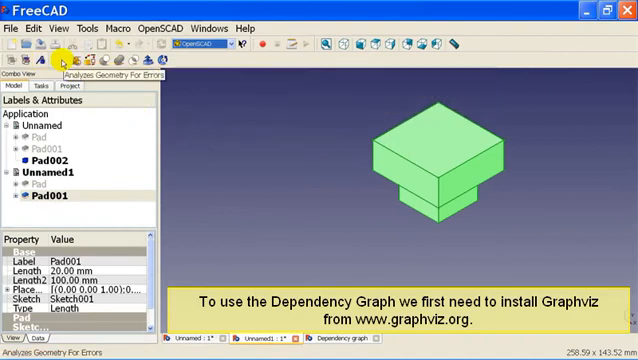
click(76, 44)
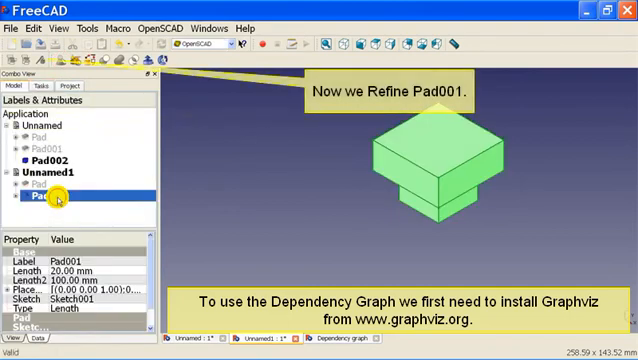
click(40, 46)
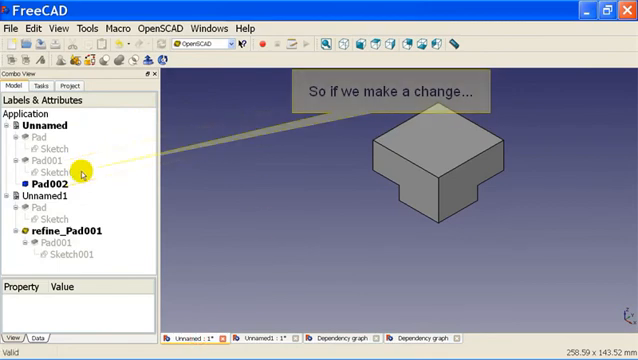
Select Pad001 in the first model and reduce its Length from 20 mm to 10 mm.
click(60, 172)
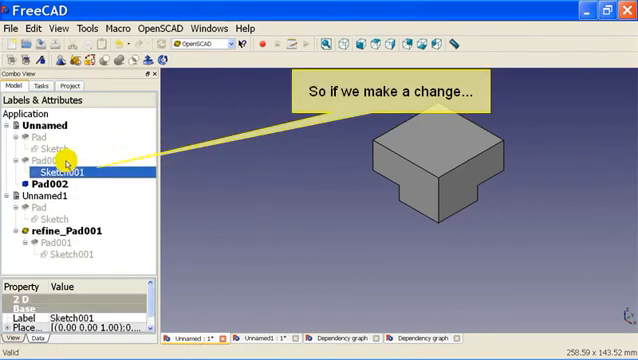
click(50, 158)
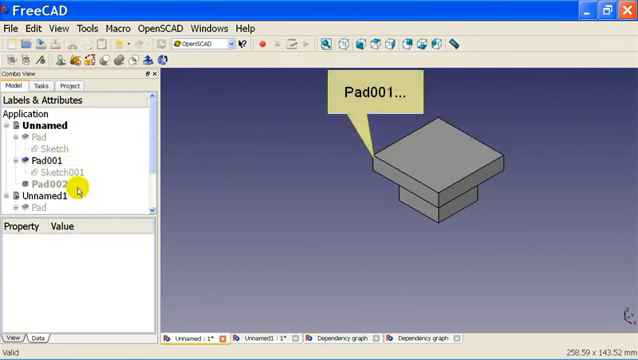
click(48, 156)
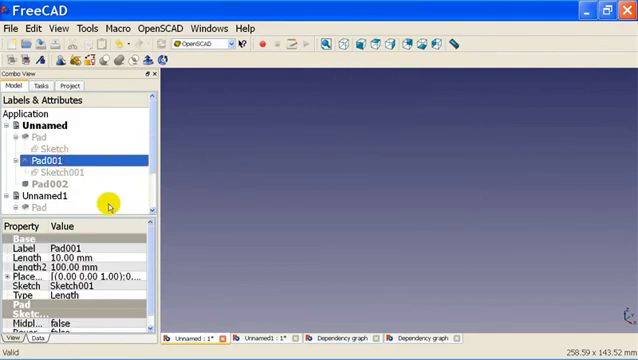
click(56, 184)
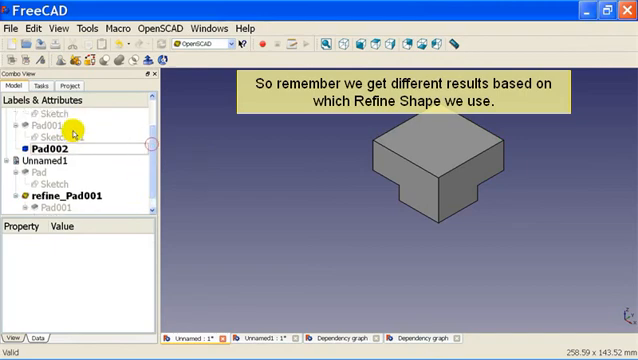
Select the first model's refined solid to compare it with the other refine result.
click(62, 146)
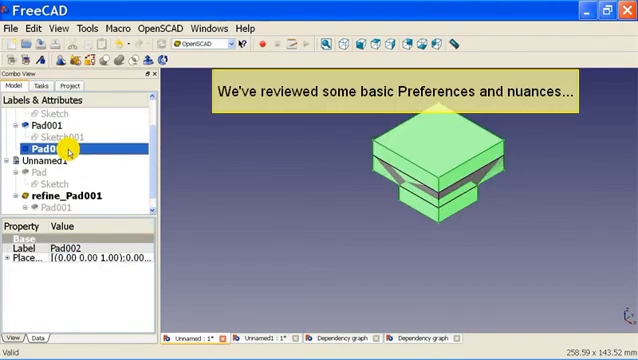